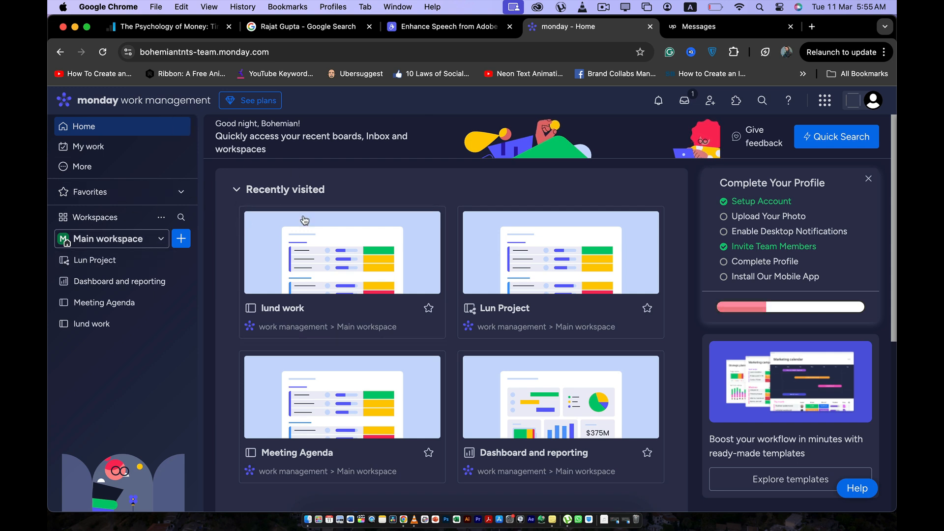
Step: Open the template center from the Main workspace's add-new menu
left_click(181, 239)
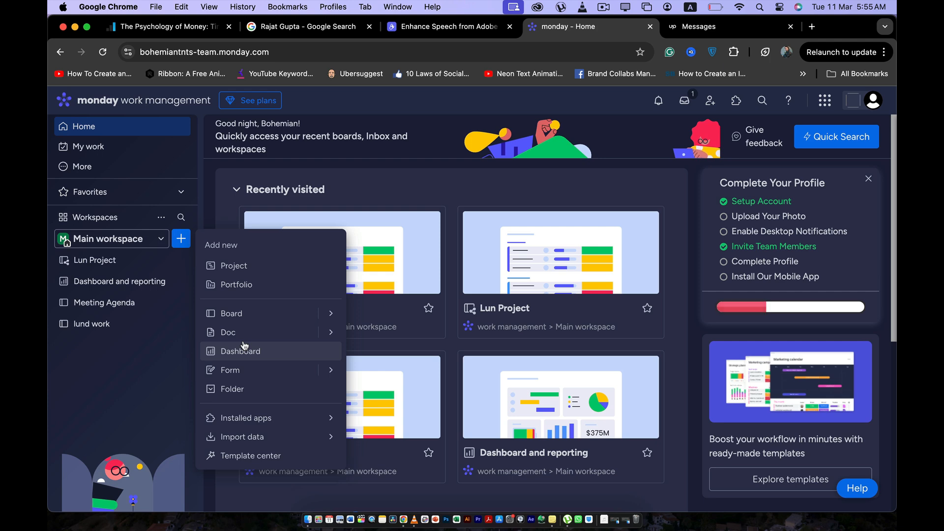
left_click(250, 455)
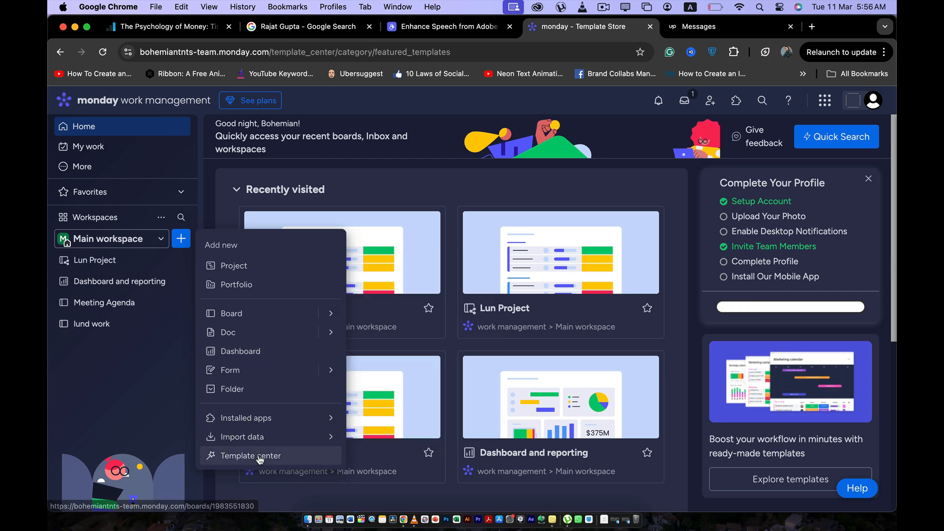
Step: Search templates for 'work schedule' and open the Work Schedule template details
left_click(249, 456)
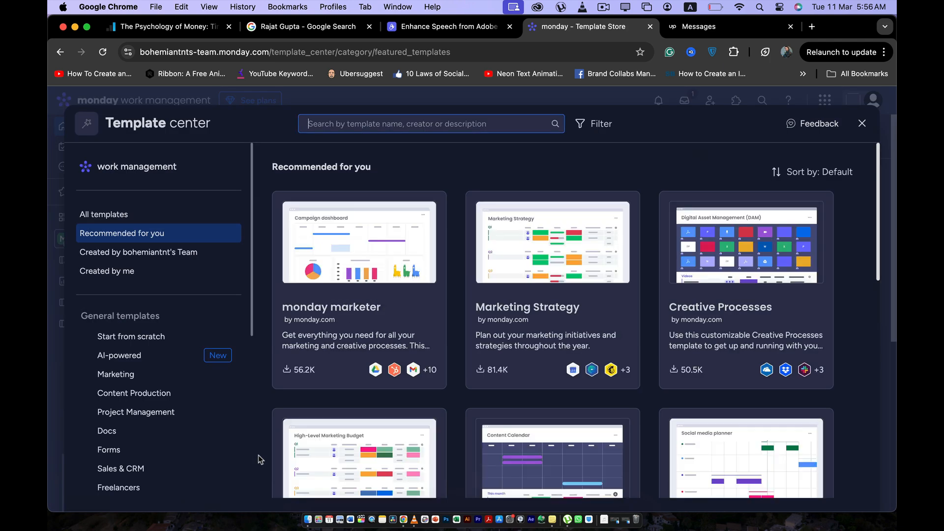
type("work sche")
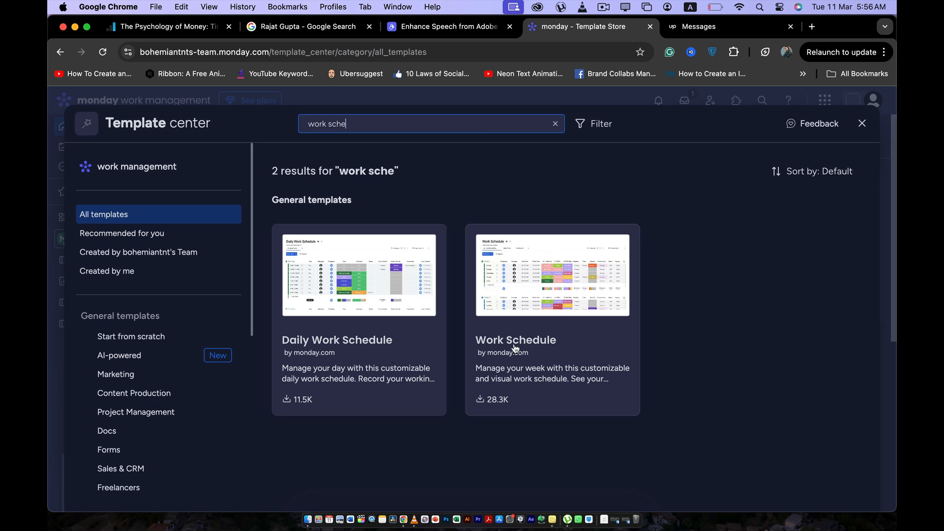
left_click(515, 340)
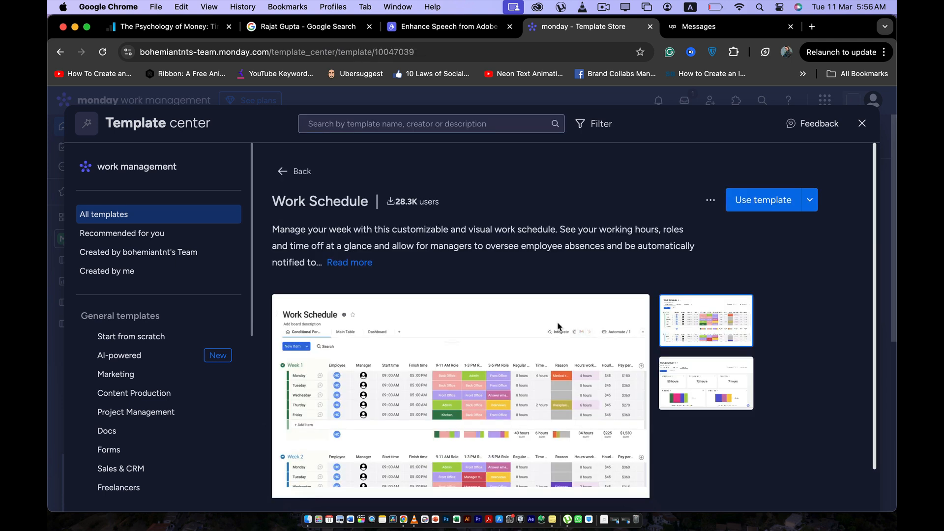
Step: Use the Work Schedule template to build a board in Main workspace
left_click(763, 199)
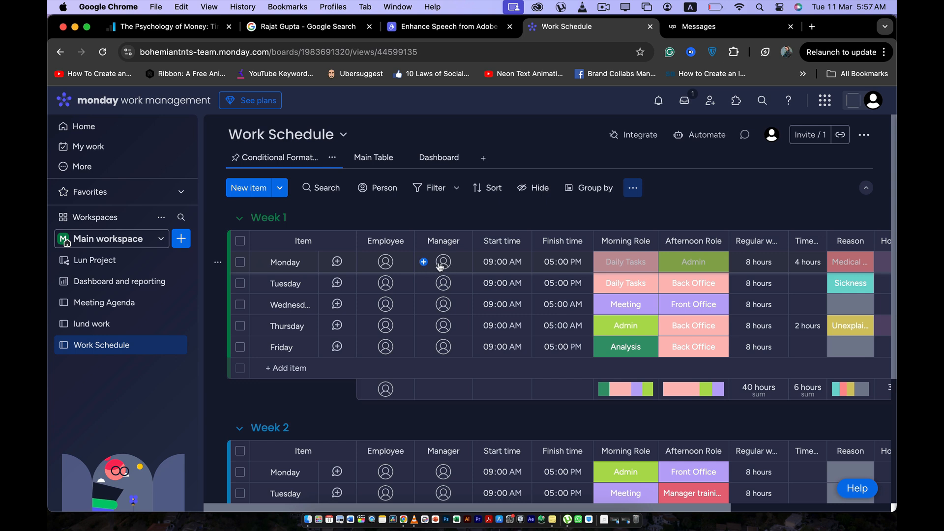
left_click(385, 263)
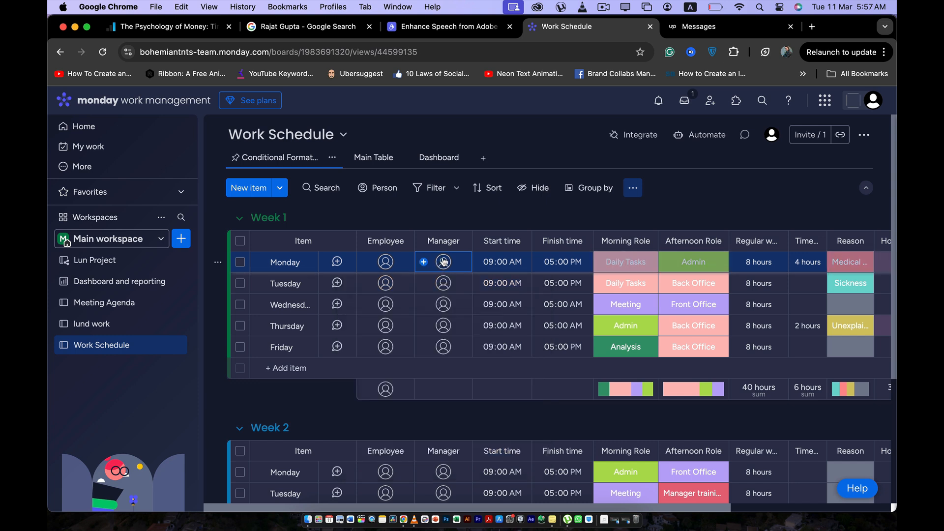
left_click(501, 262)
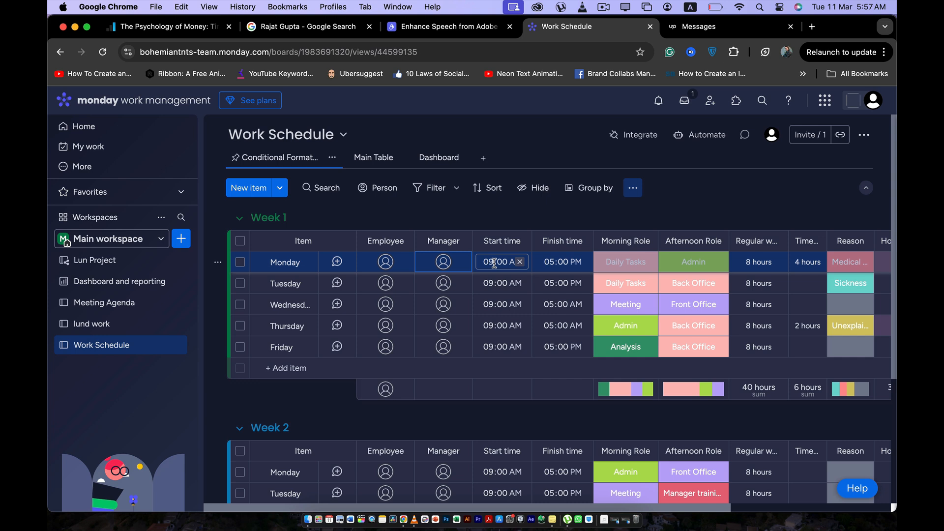
left_click(562, 261)
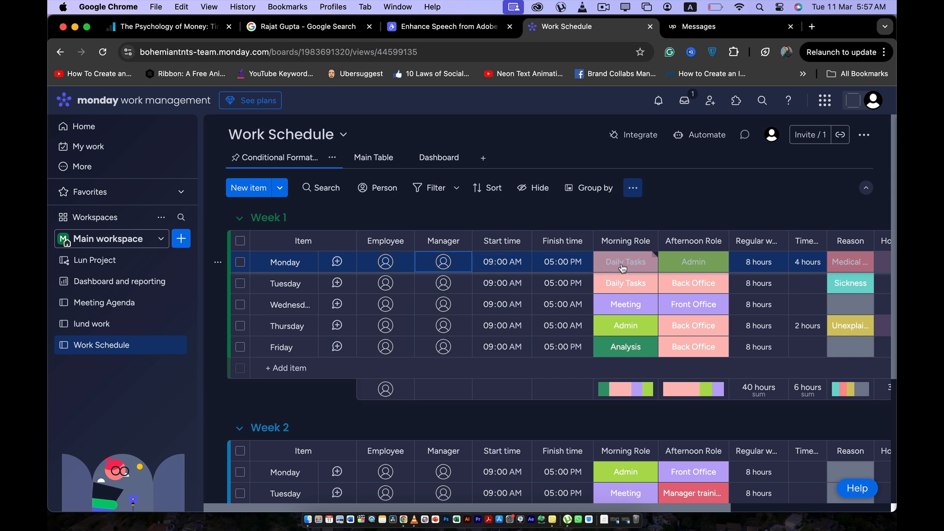
mouse_move(696, 263)
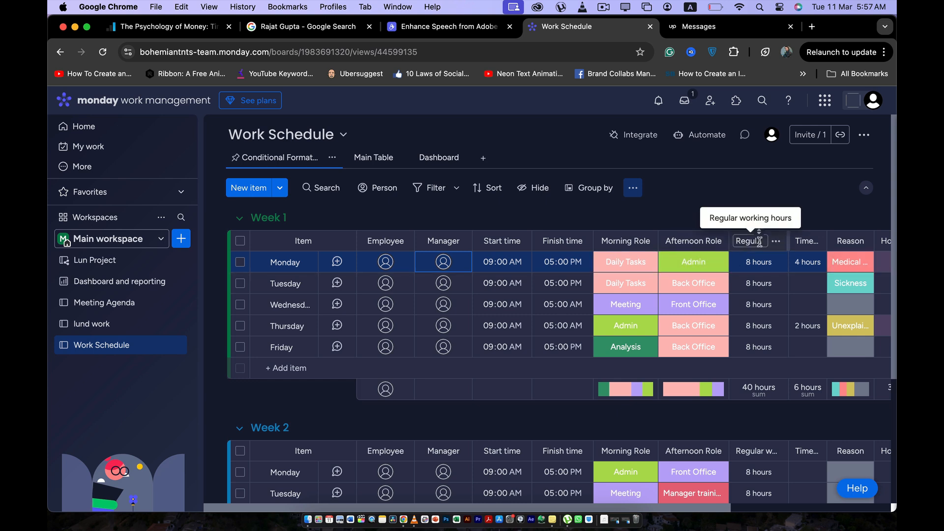
Step: Enter 10 regular working hours for Week 1 Monday
left_click(758, 261)
type("10")
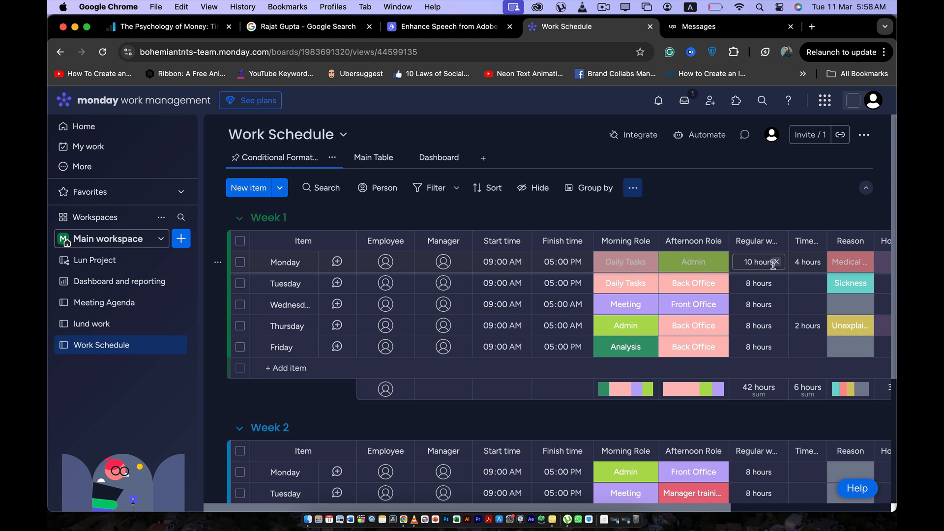
left_click(758, 283)
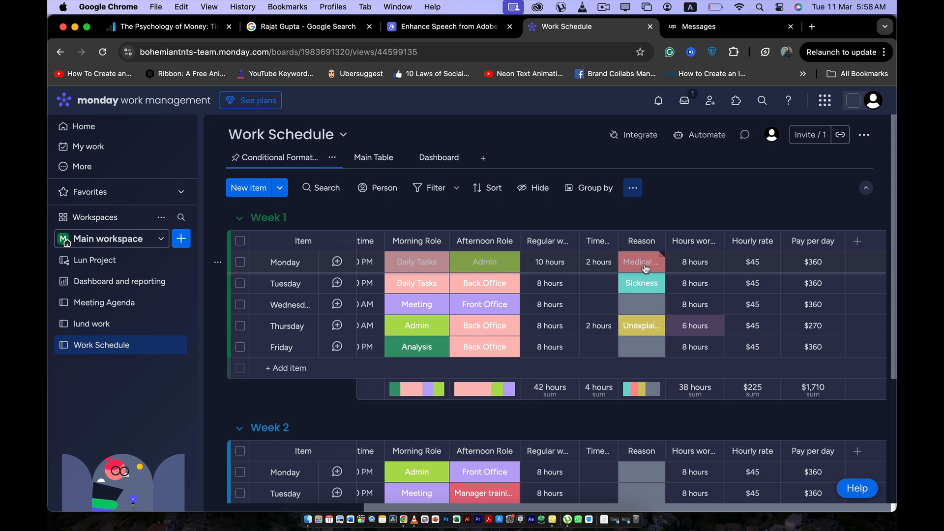
mouse_move(687, 241)
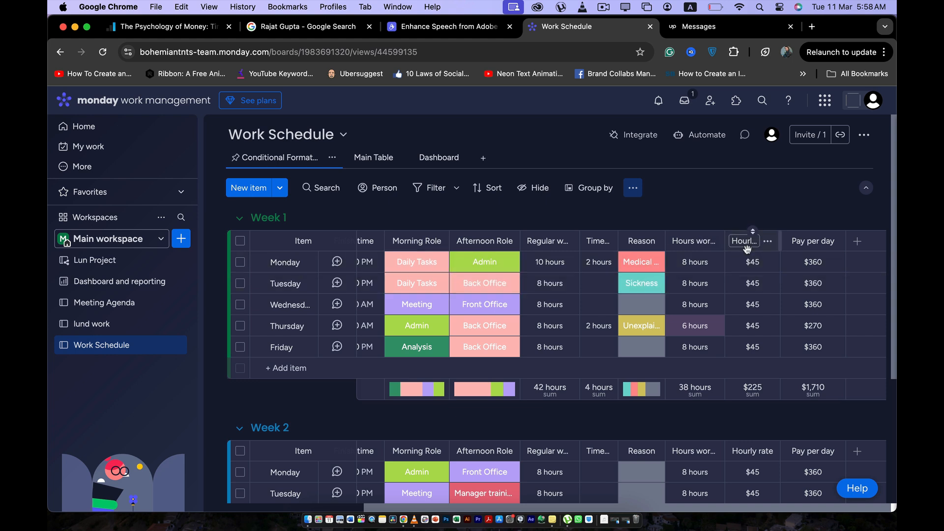
left_click(752, 261)
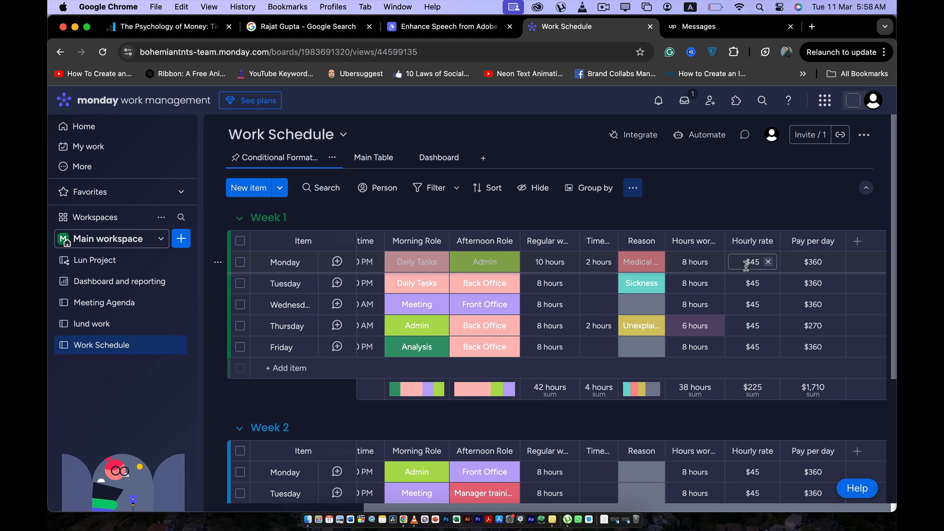
left_click(812, 263)
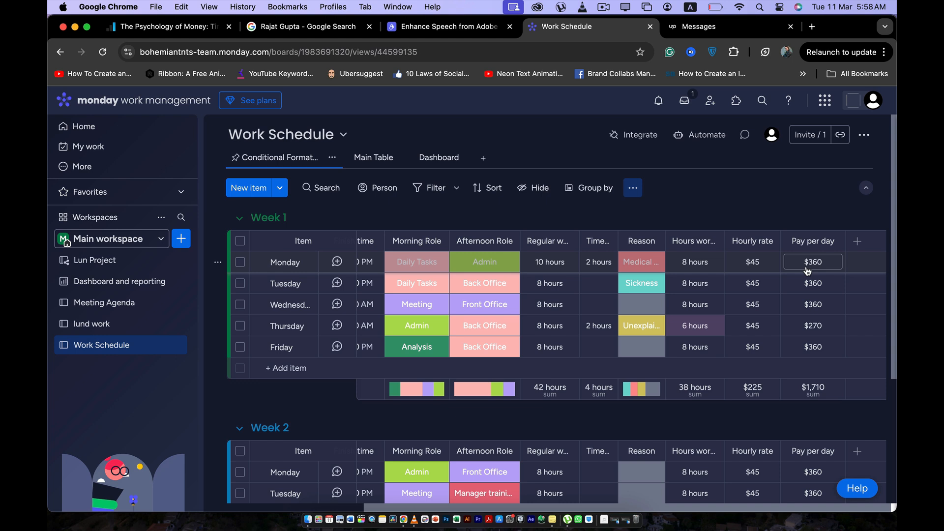
scroll("left", 3)
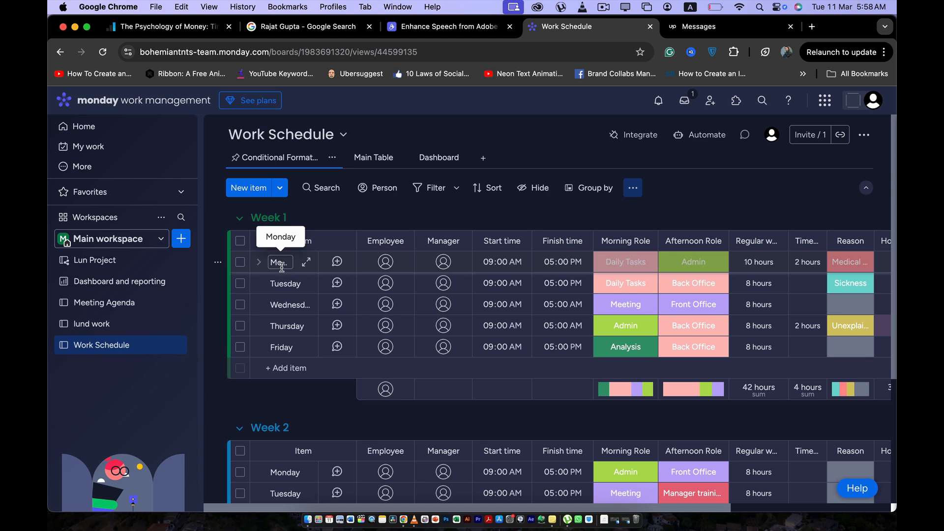
Step: Rename Week 1's Monday item to 'A', leaving its employee unassigned
double_click(285, 263)
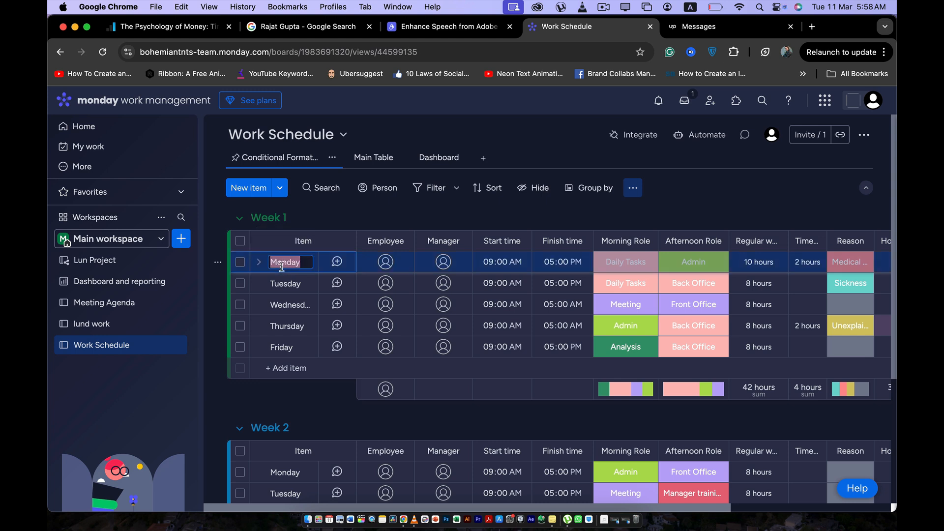
type("A")
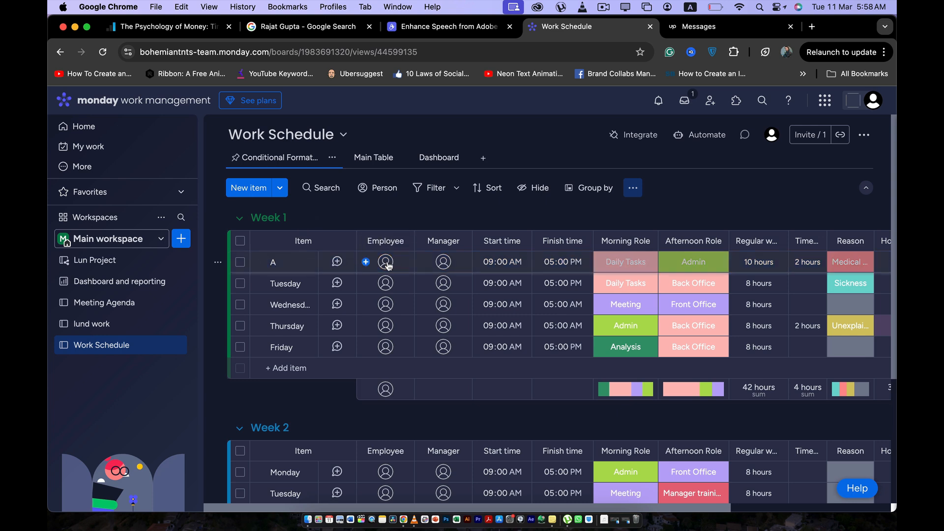
left_click(385, 261)
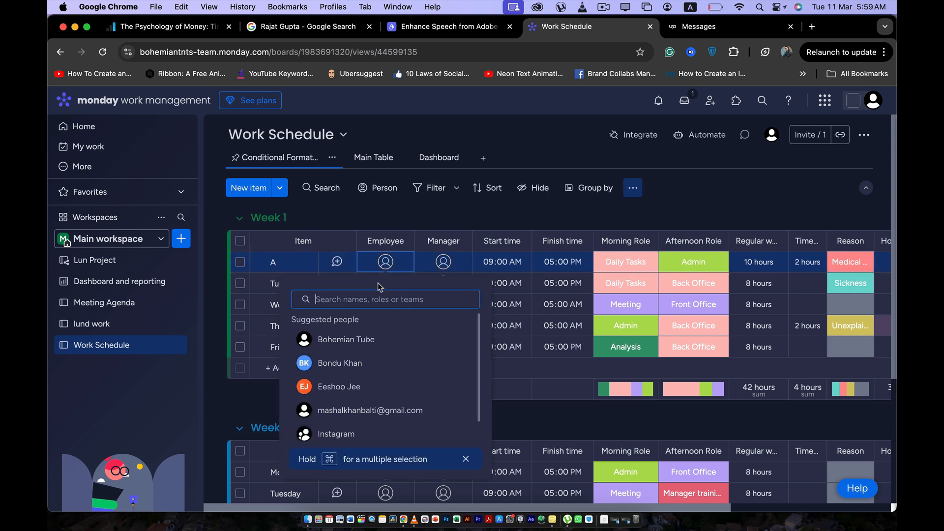
left_click(443, 261)
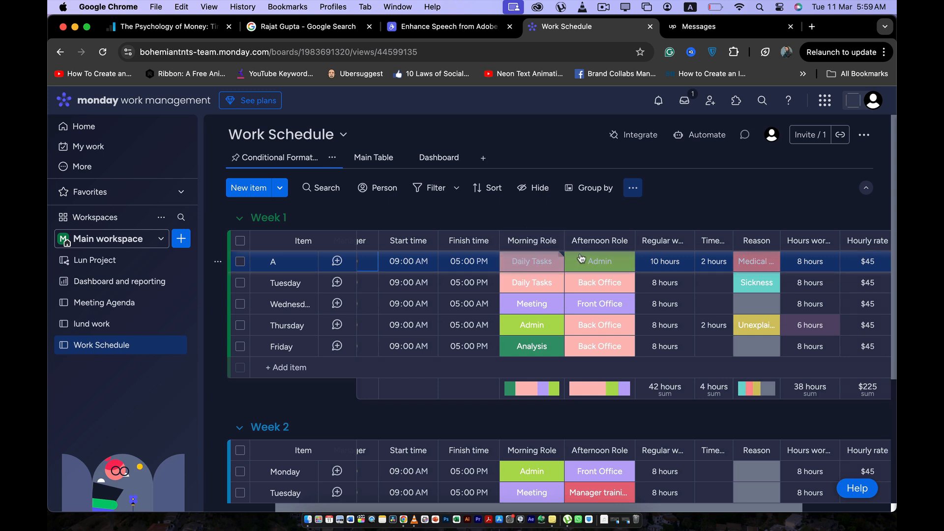
mouse_move(601, 259)
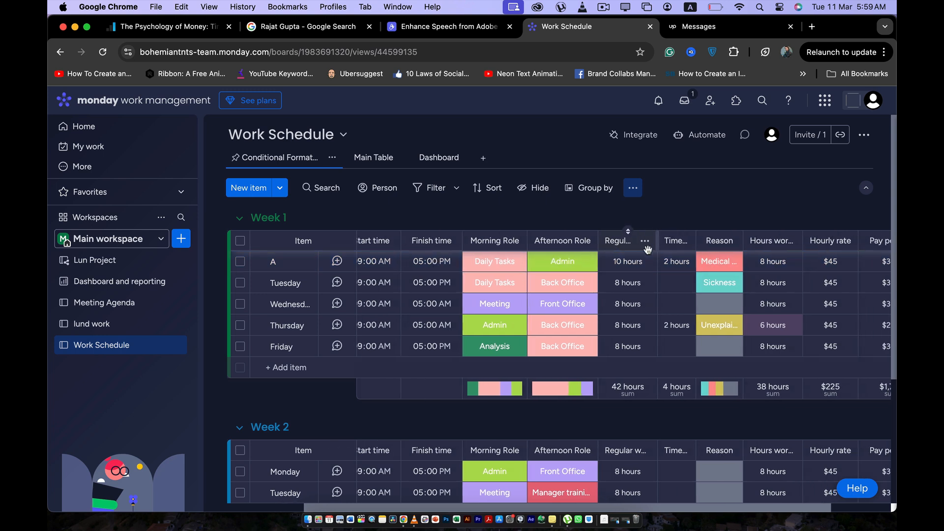
left_click(626, 261)
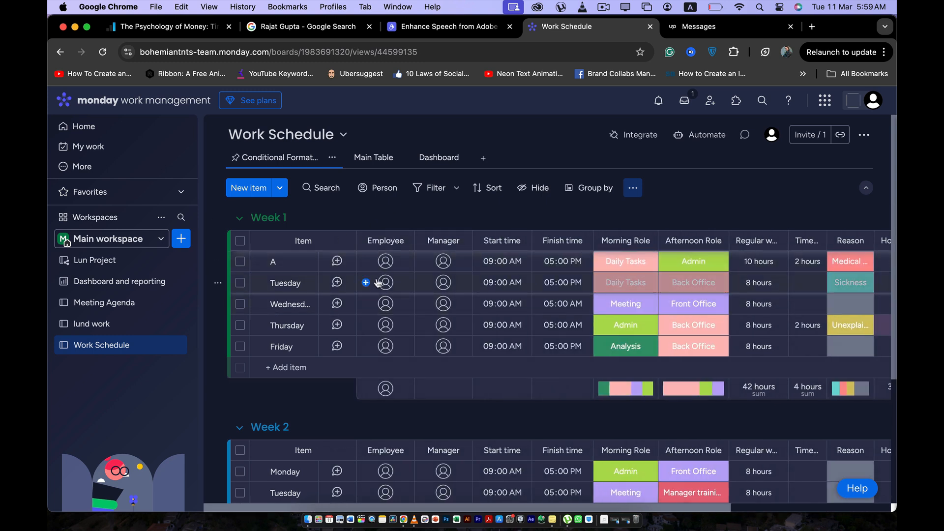
scroll("down", 3)
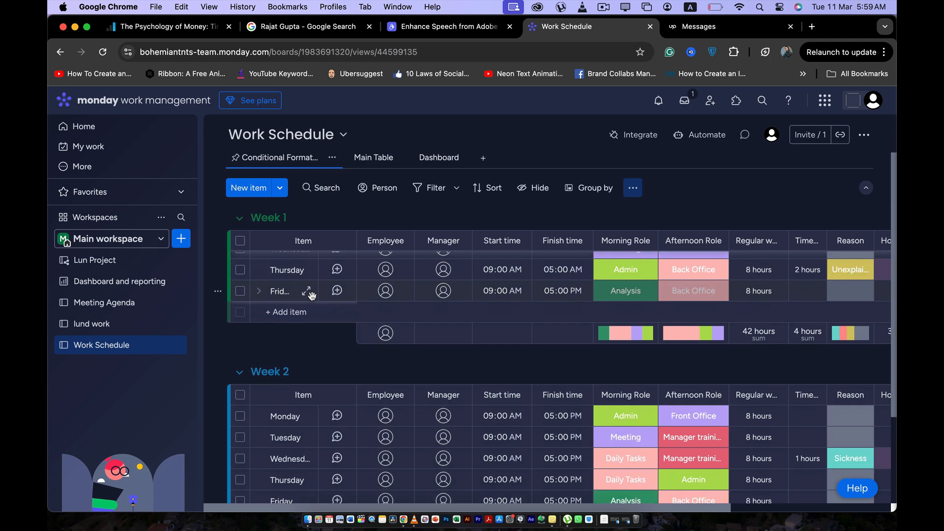